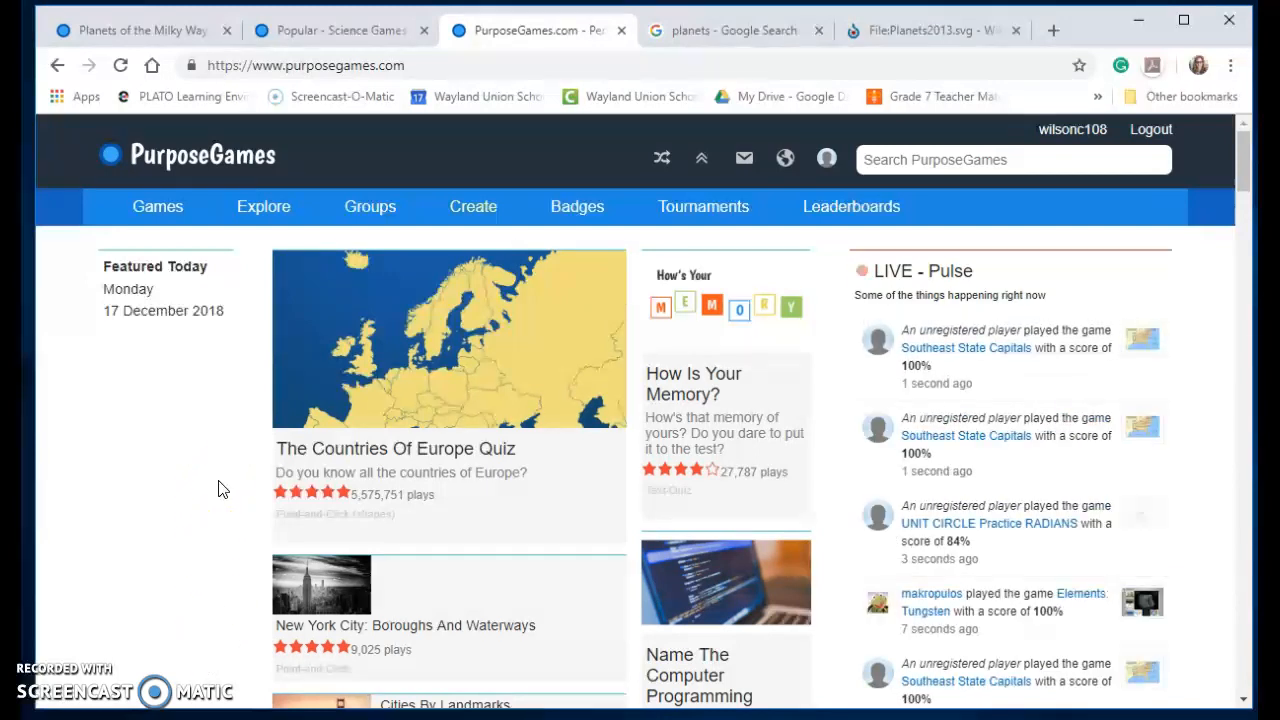
Look over the PurposeGames homepage, scrolling through its featured quizzes and activity feed.
click(472, 206)
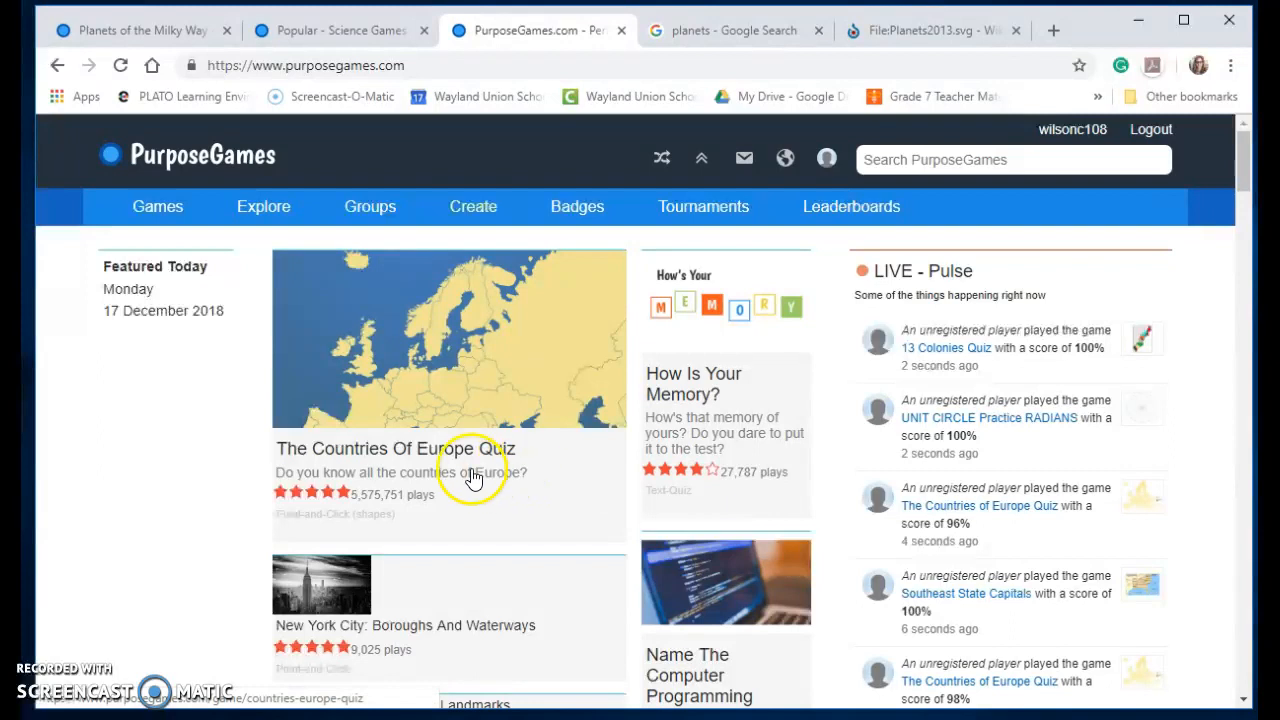
scroll(down, 3)
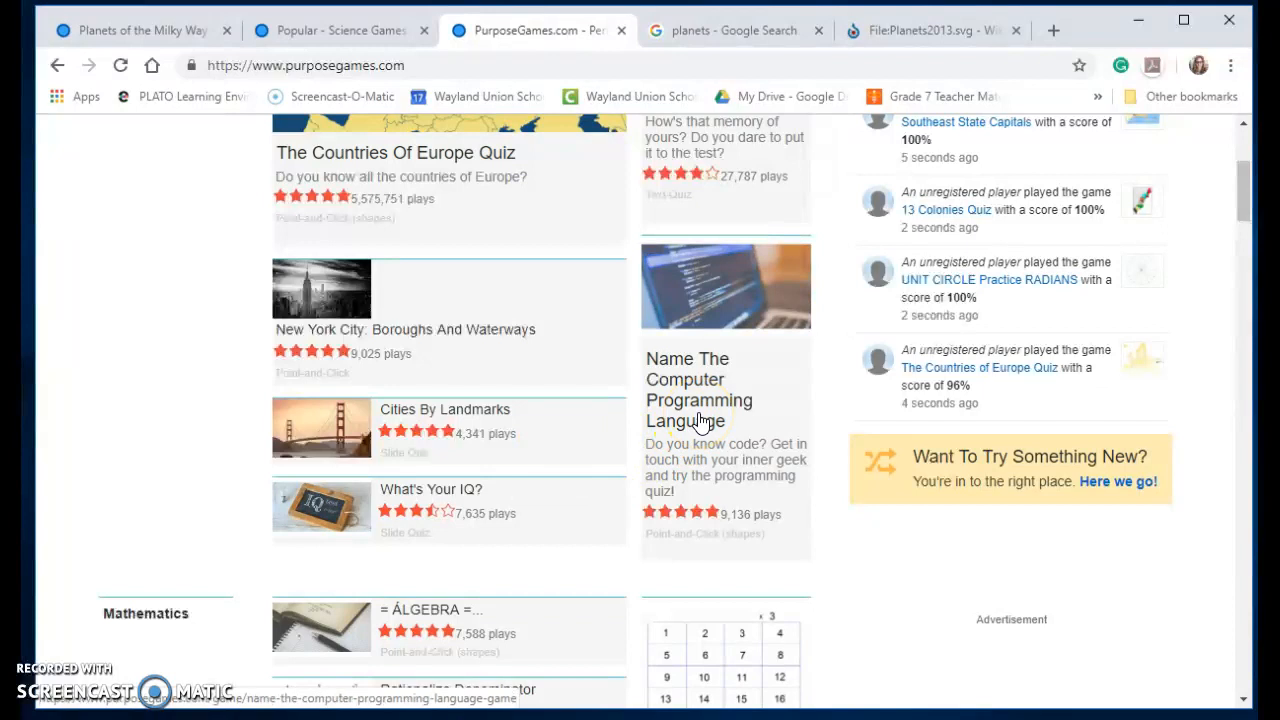
scroll(down, 3)
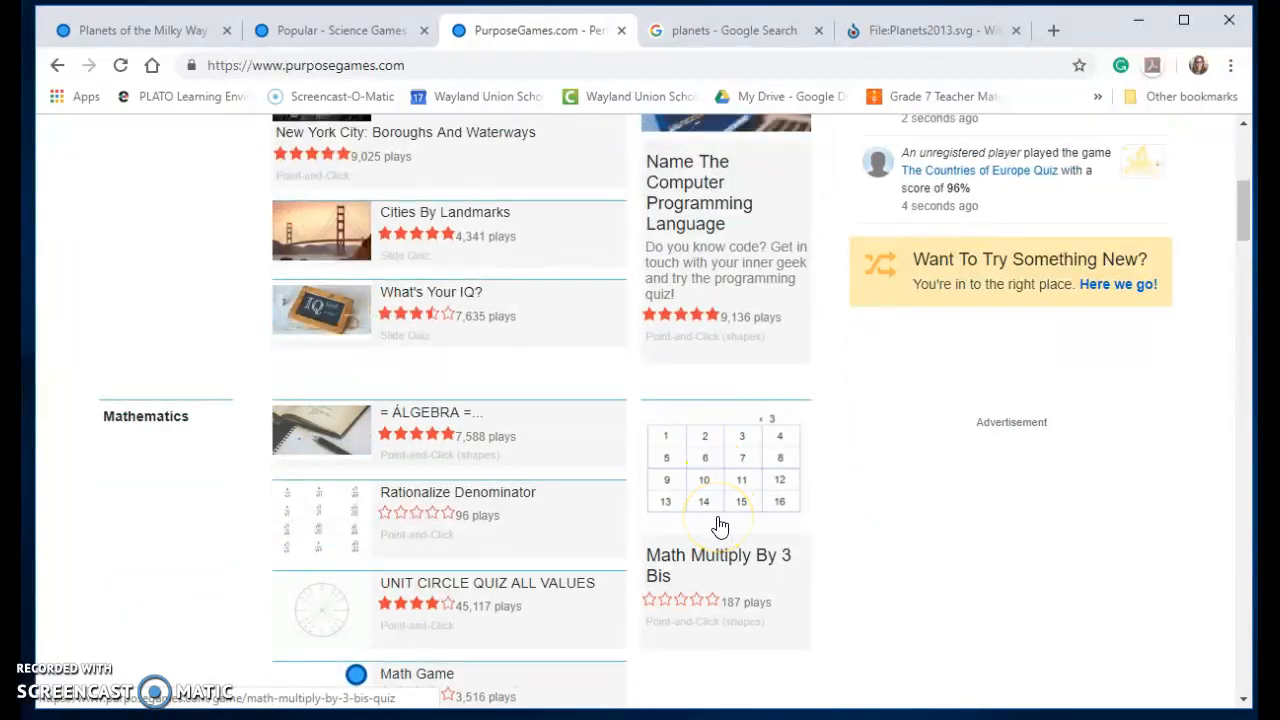
scroll(up, 3)
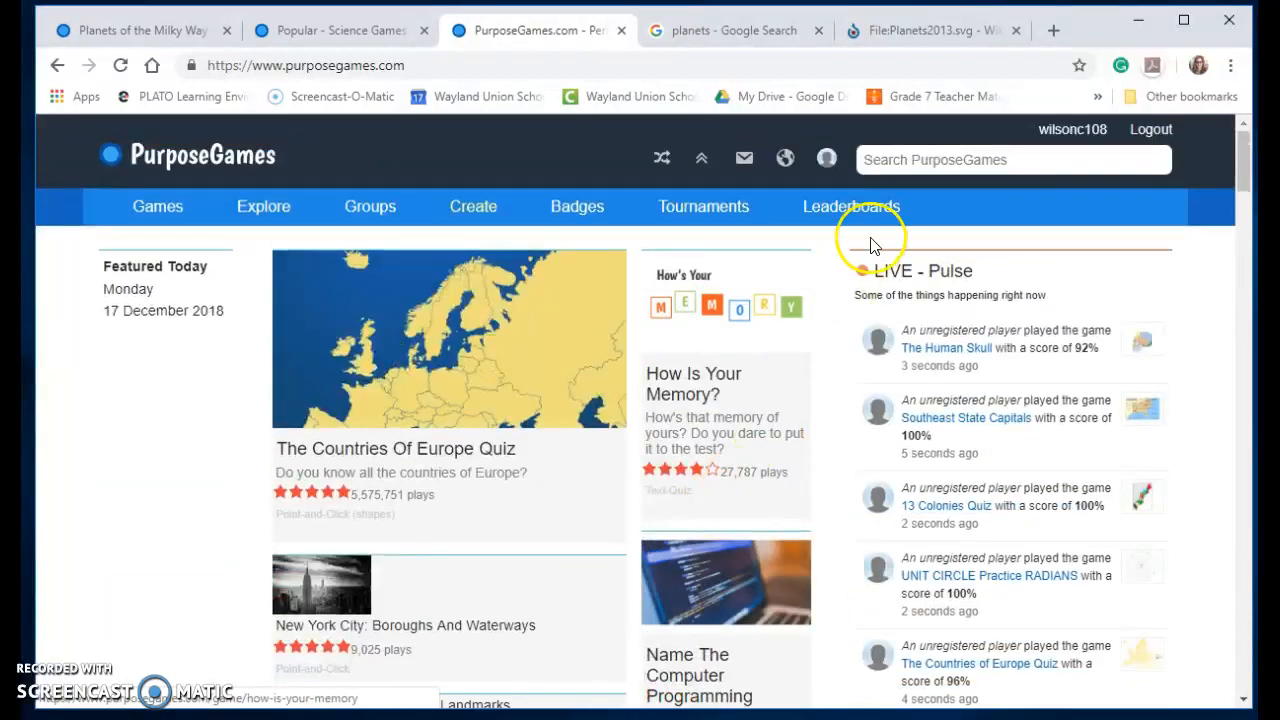
mouse_move(556, 190)
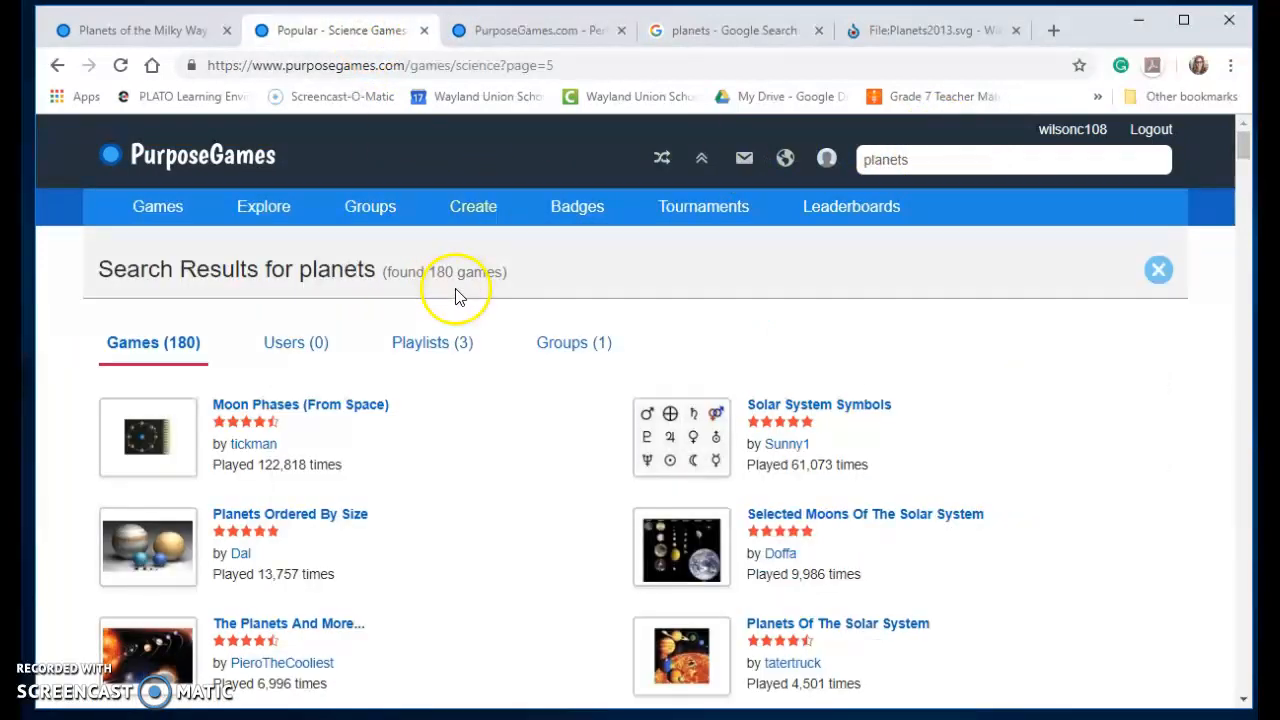
Browse Explore > Games and review the Popular sort options and All categories filters.
click(264, 206)
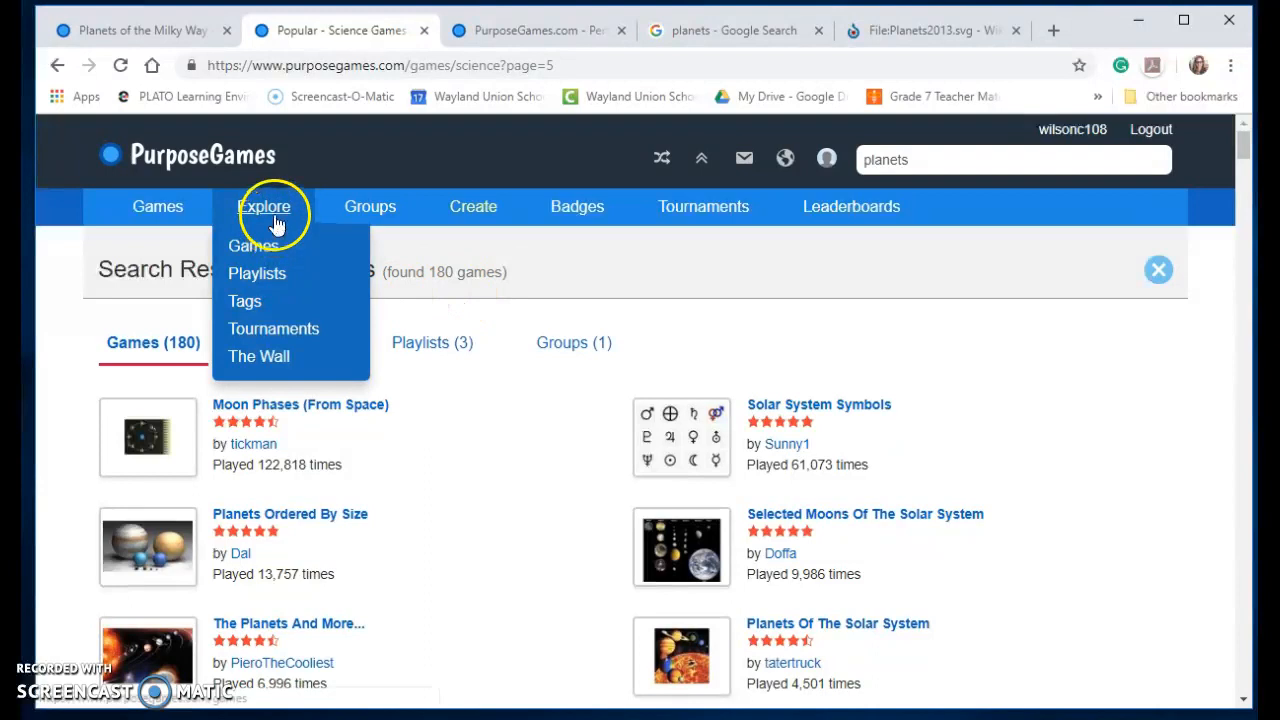
click(252, 246)
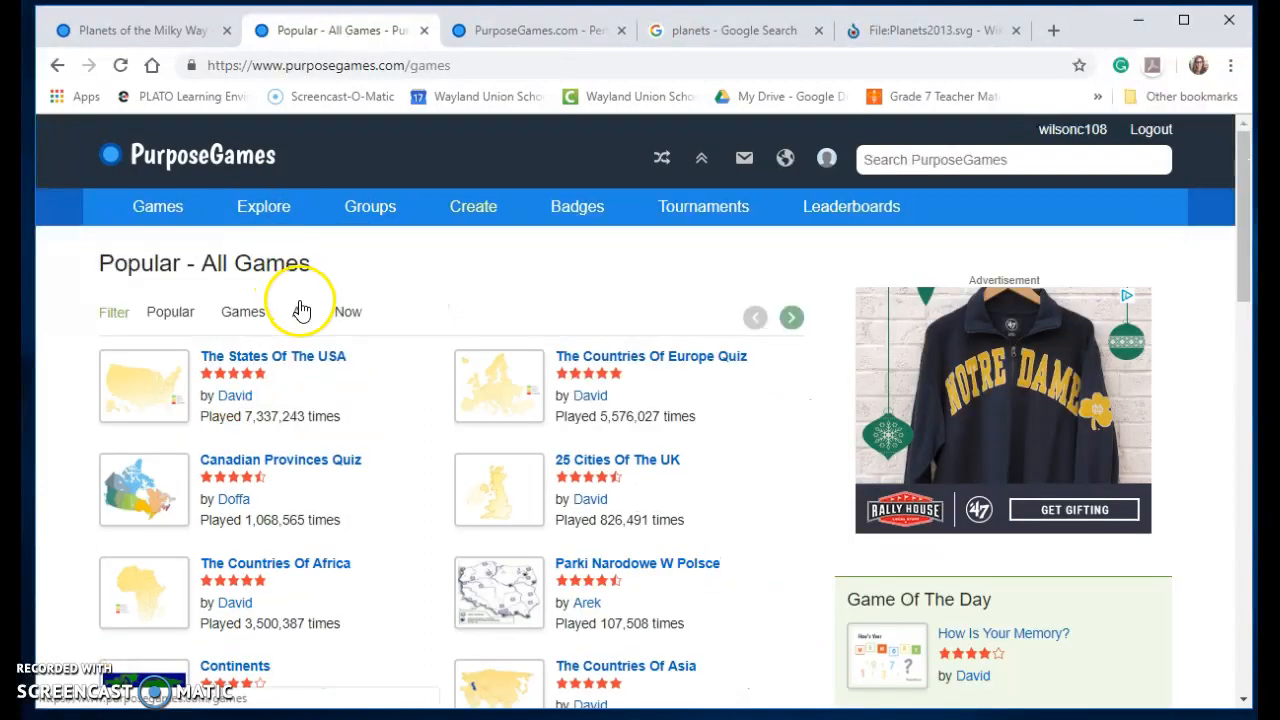
click(170, 312)
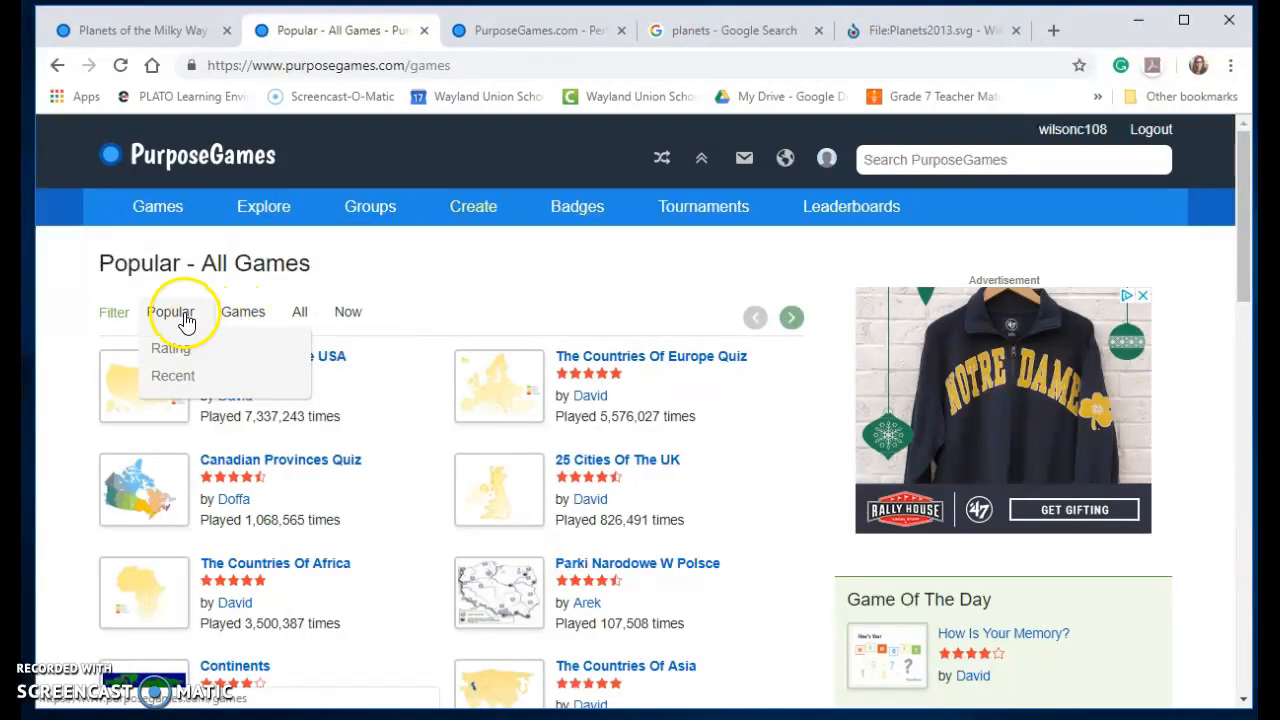
click(300, 312)
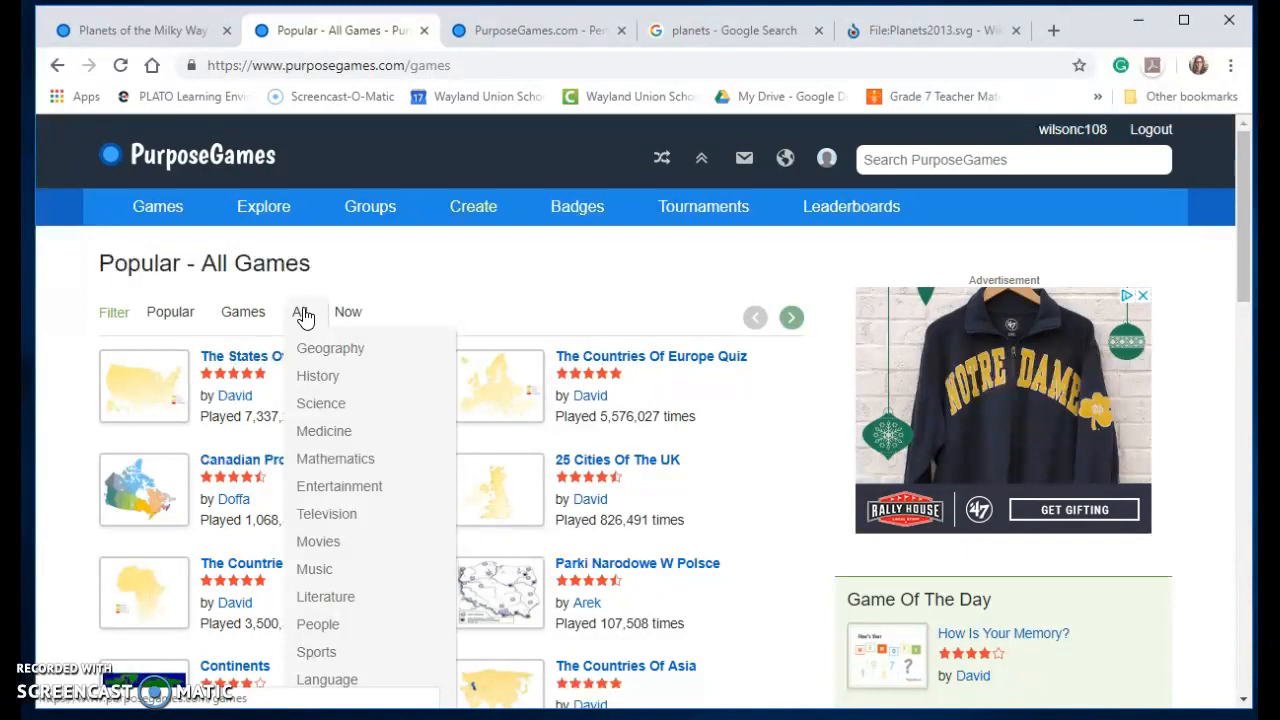
click(140, 30)
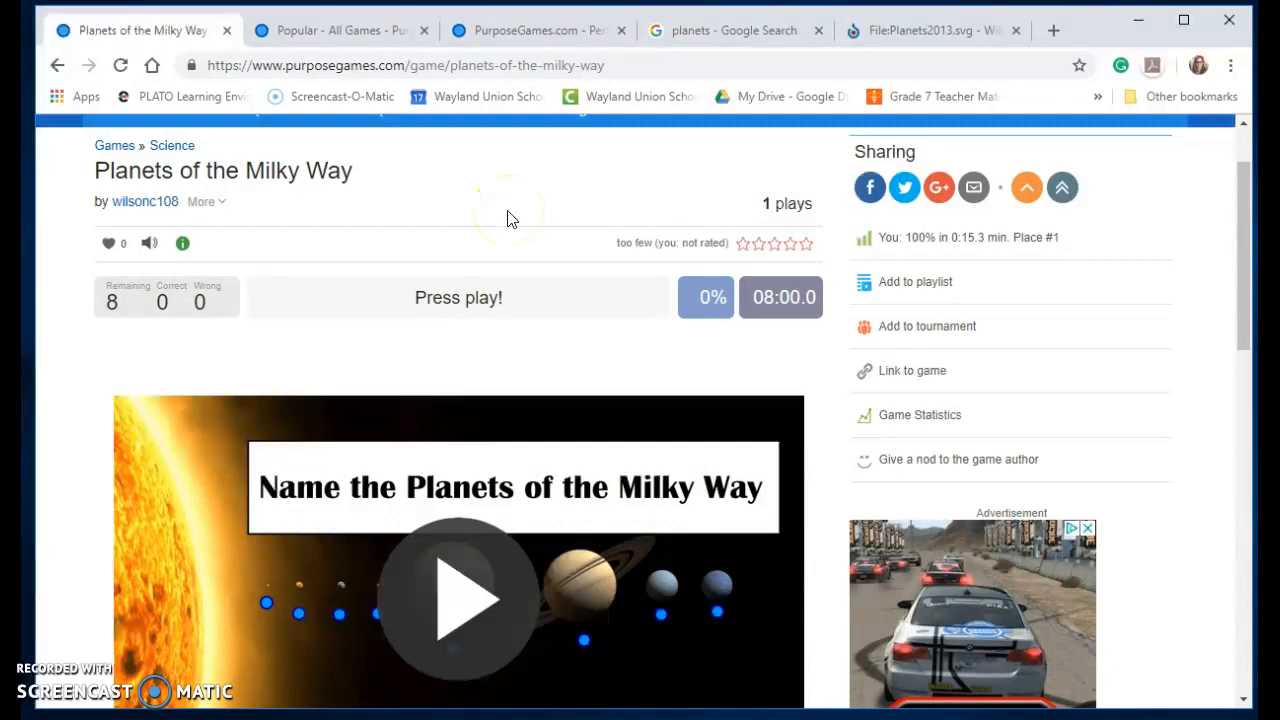
Scroll through the Planets of the Milky Way quiz page and its Wikimedia Commons image credit.
scroll(down, 3)
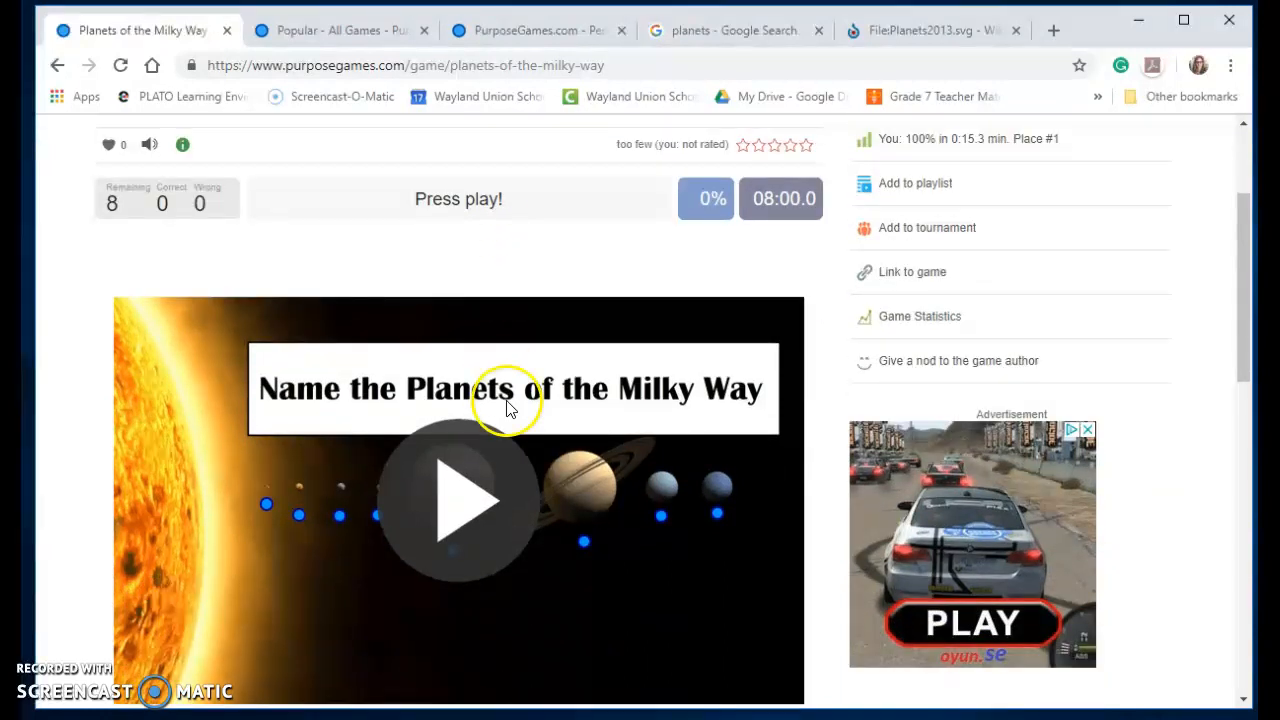
scroll(up, 3)
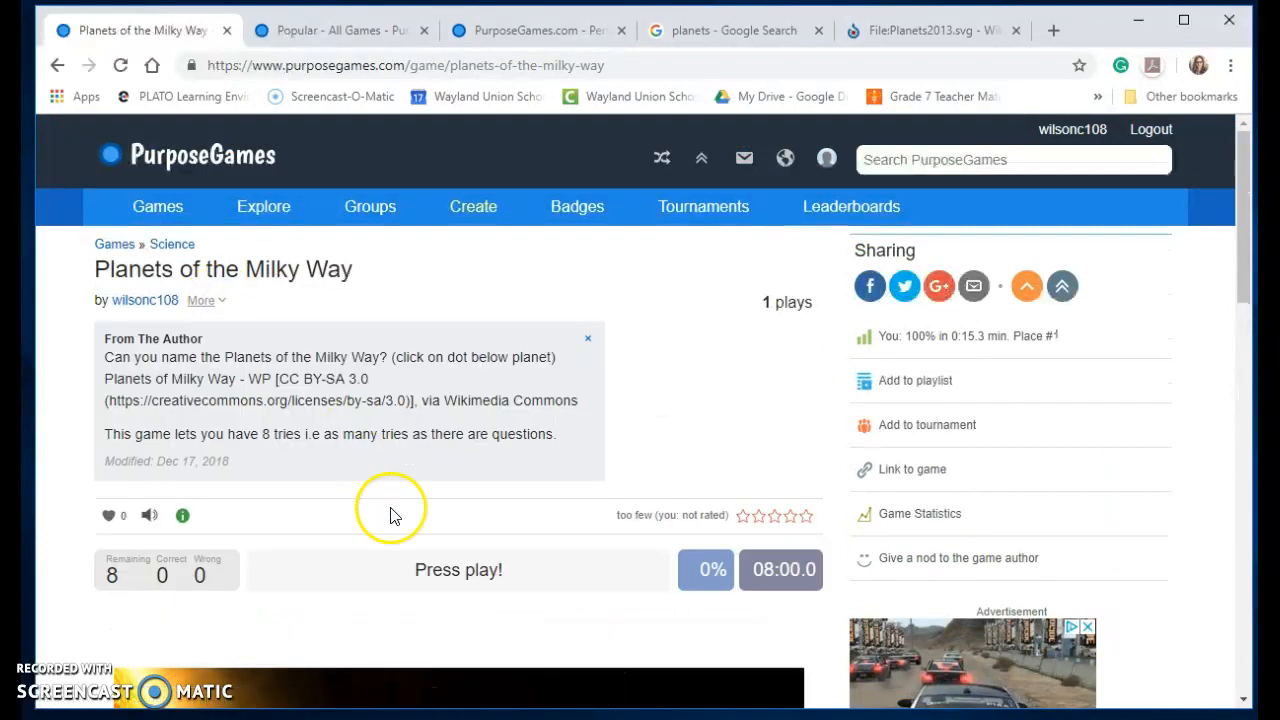
mouse_move(440, 388)
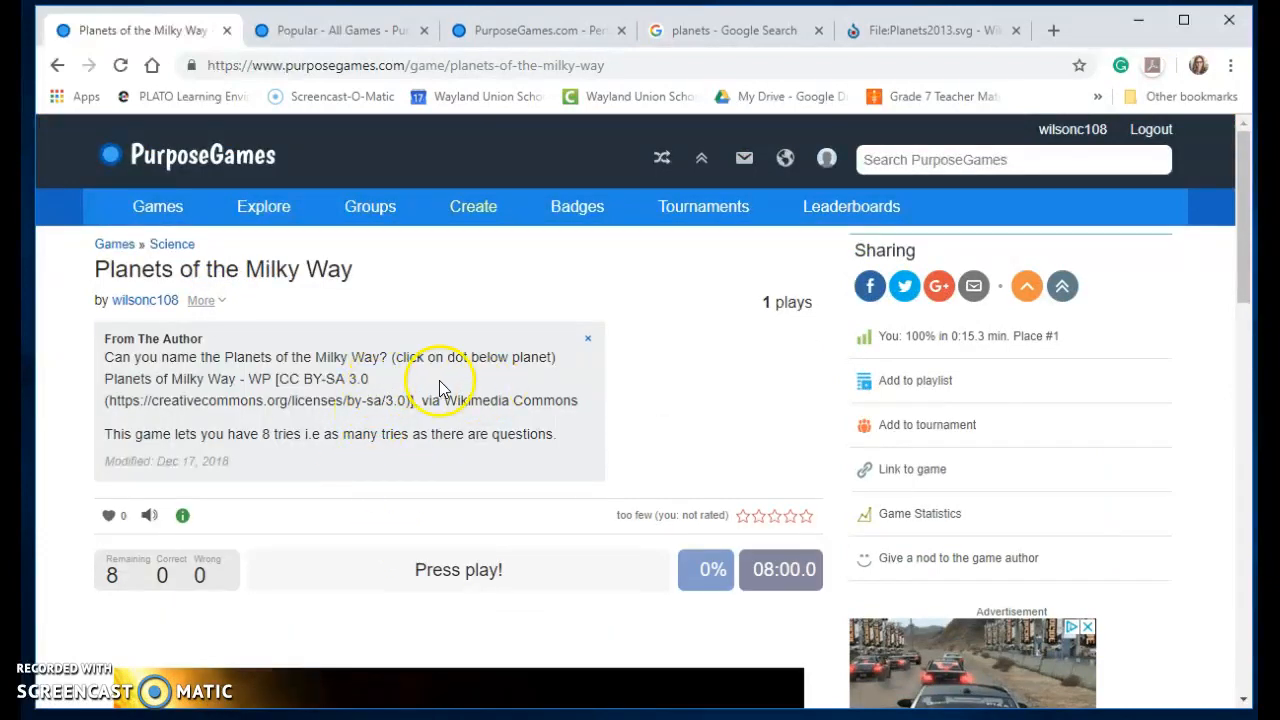
mouse_move(436, 424)
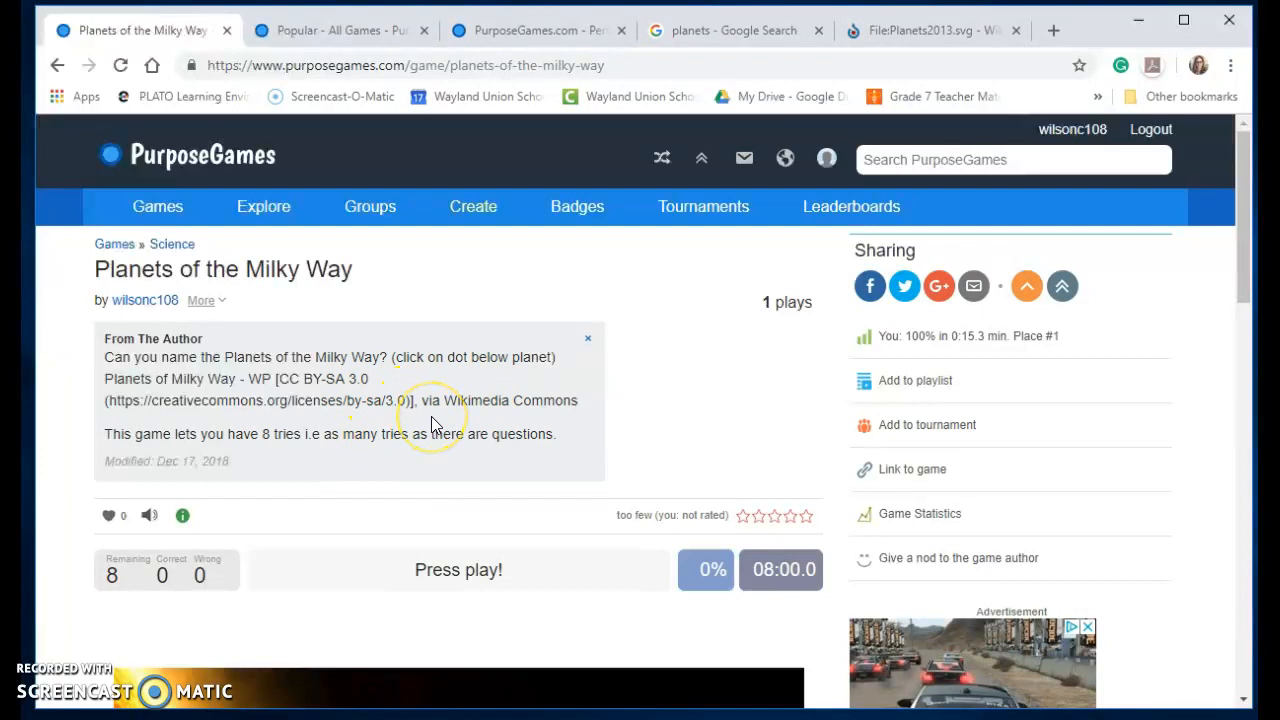
mouse_move(736, 30)
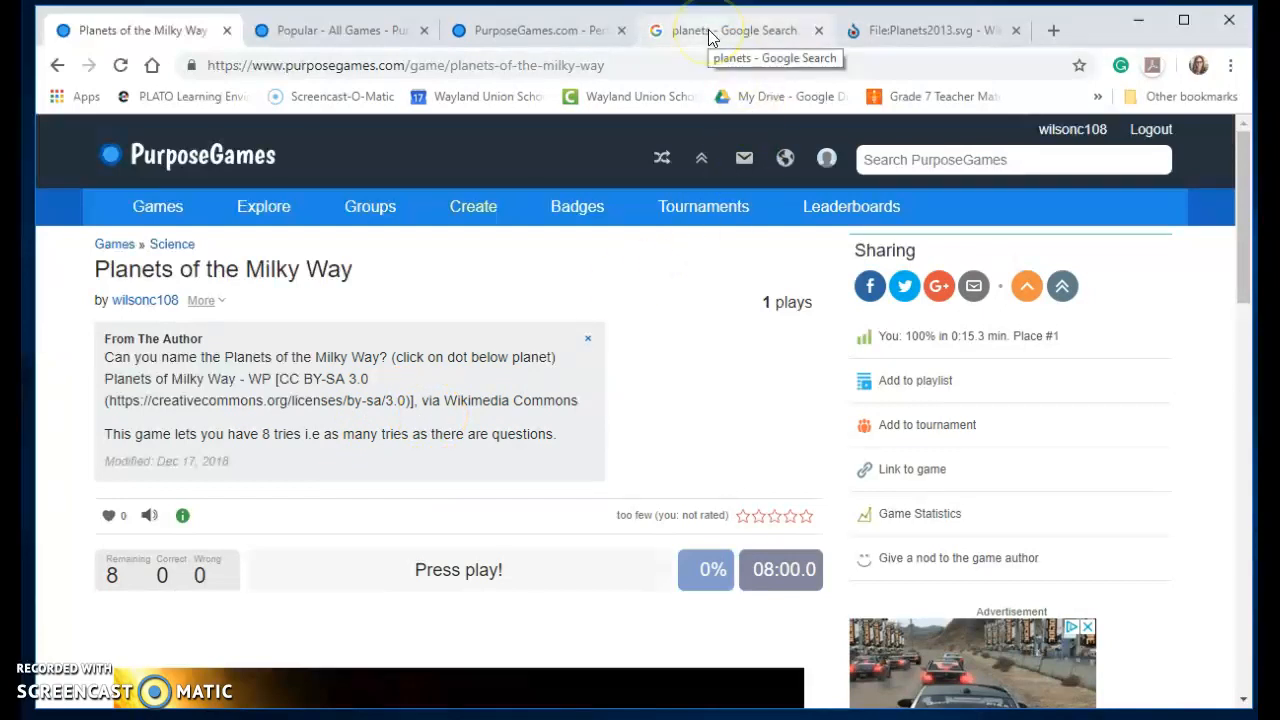
Show the Google Images planets search and its Usage rights filter set to Labeled for noncommercial reuse.
click(736, 30)
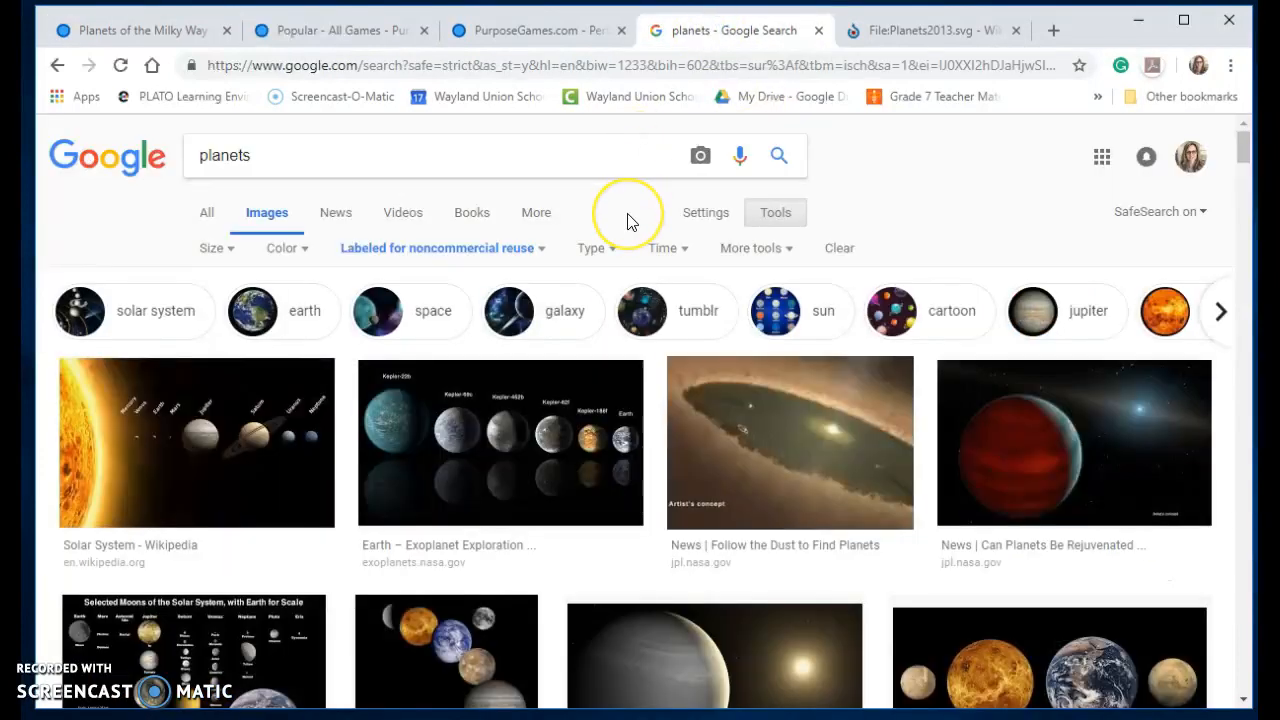
mouse_move(630, 220)
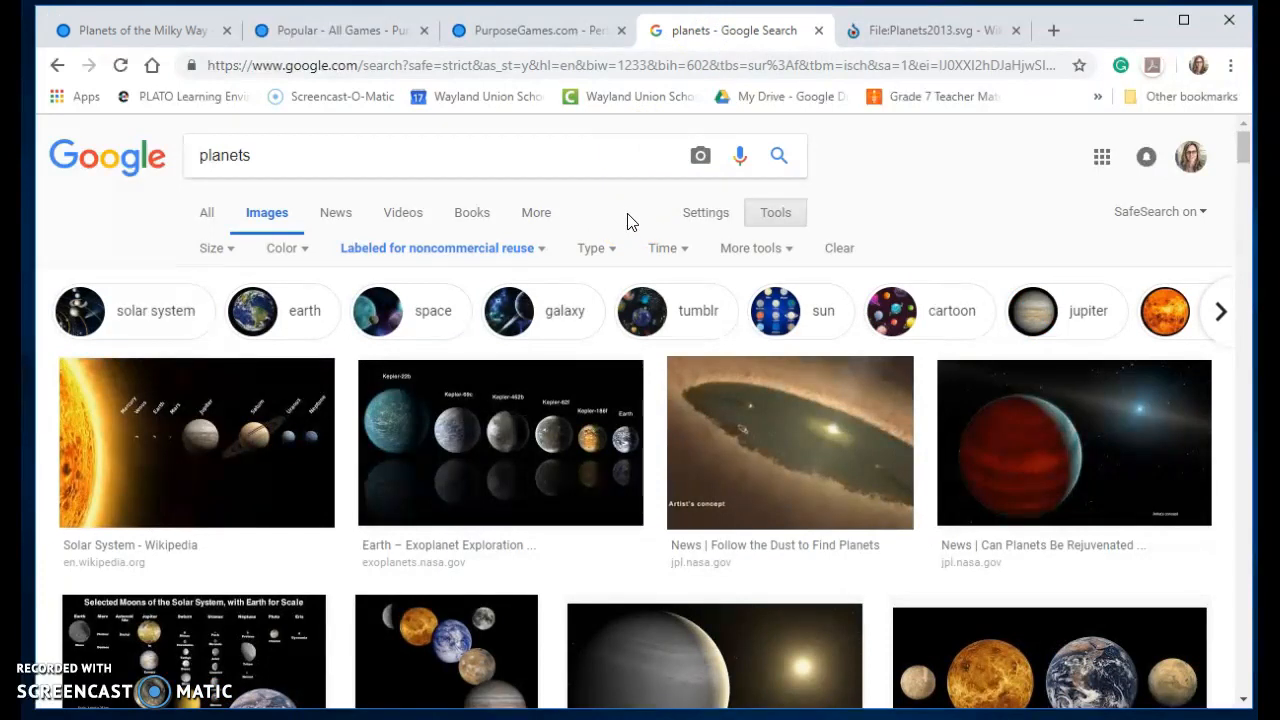
mouse_move(490, 258)
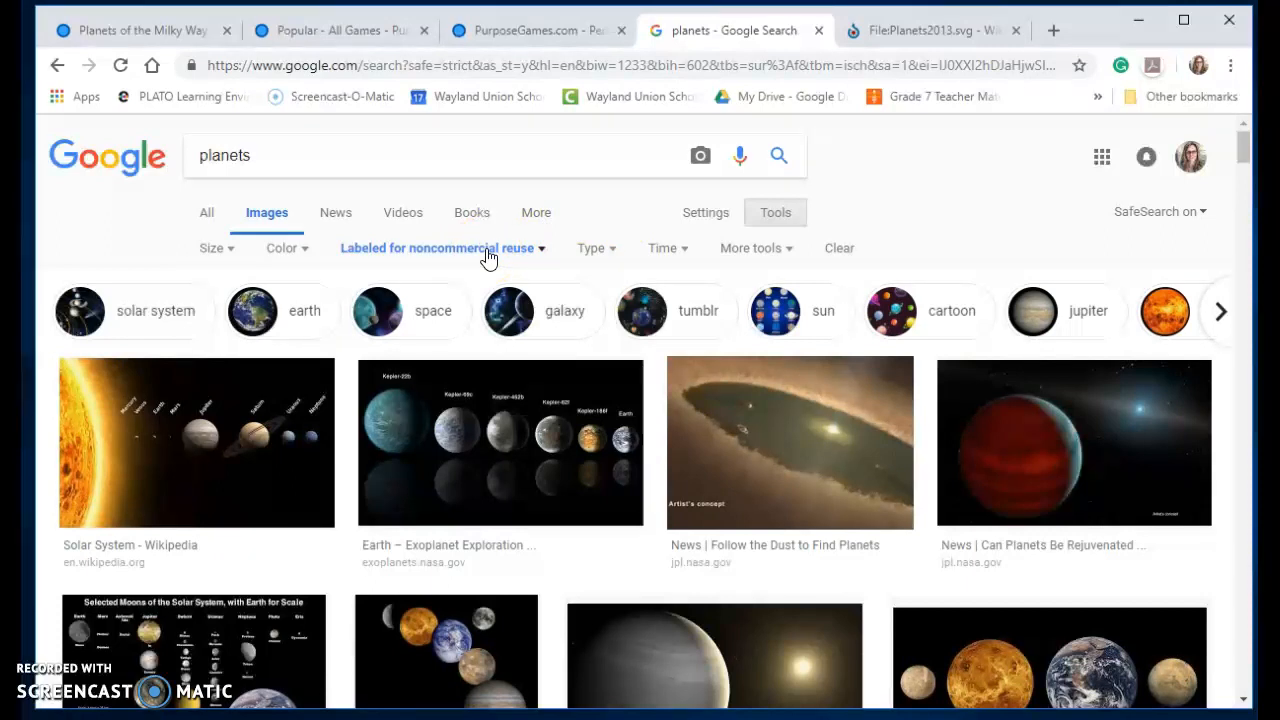
click(930, 30)
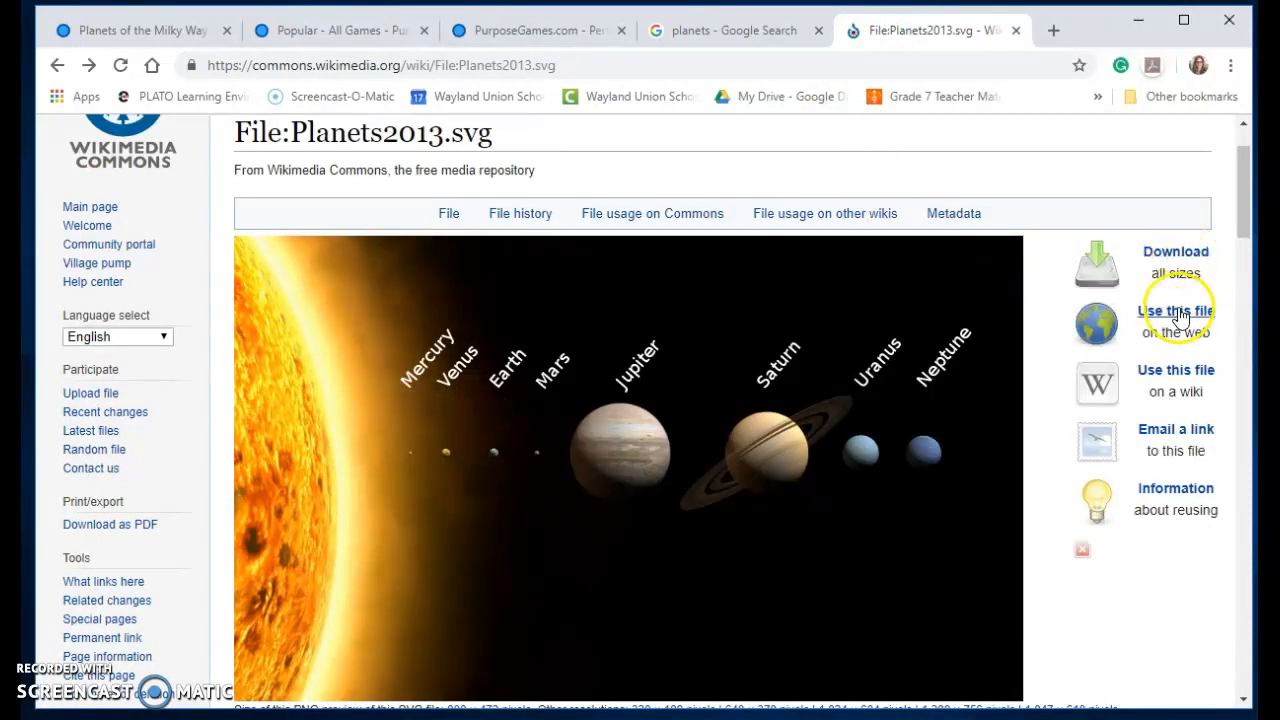
View the 'Use this file on the web' attribution details for Planets2013.svg on Wikimedia Commons.
click(1176, 312)
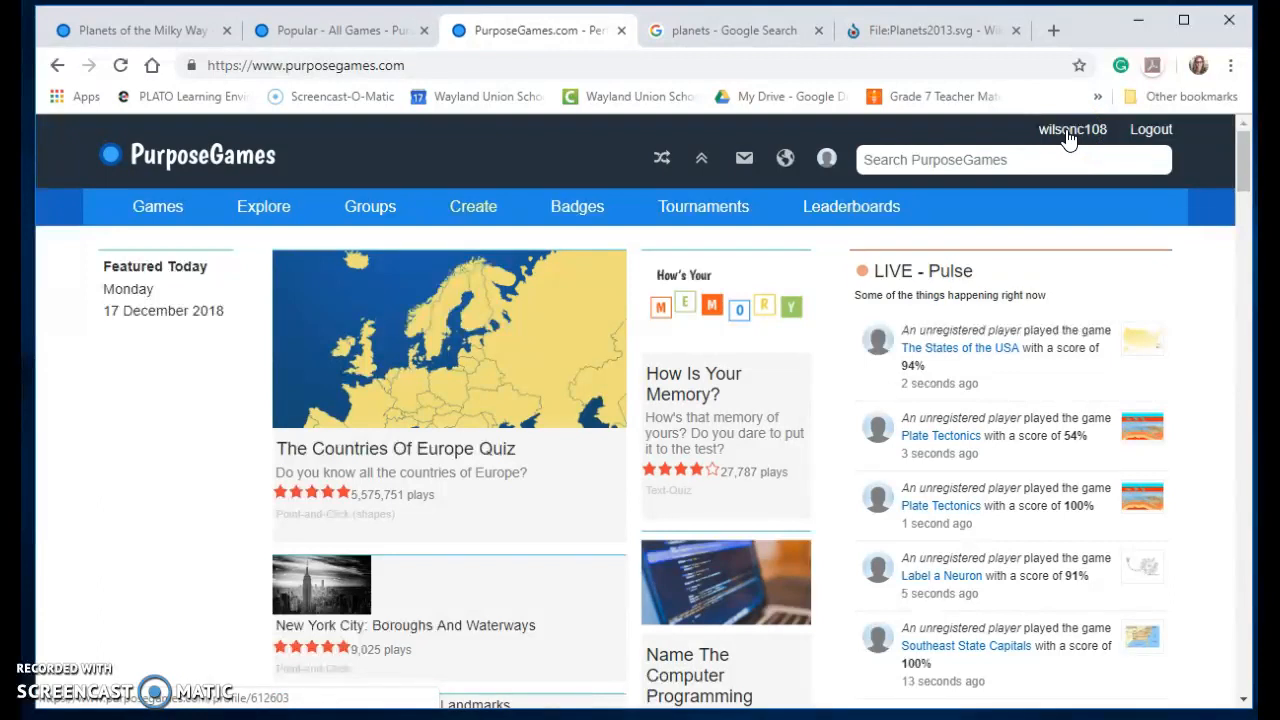
mouse_move(550, 150)
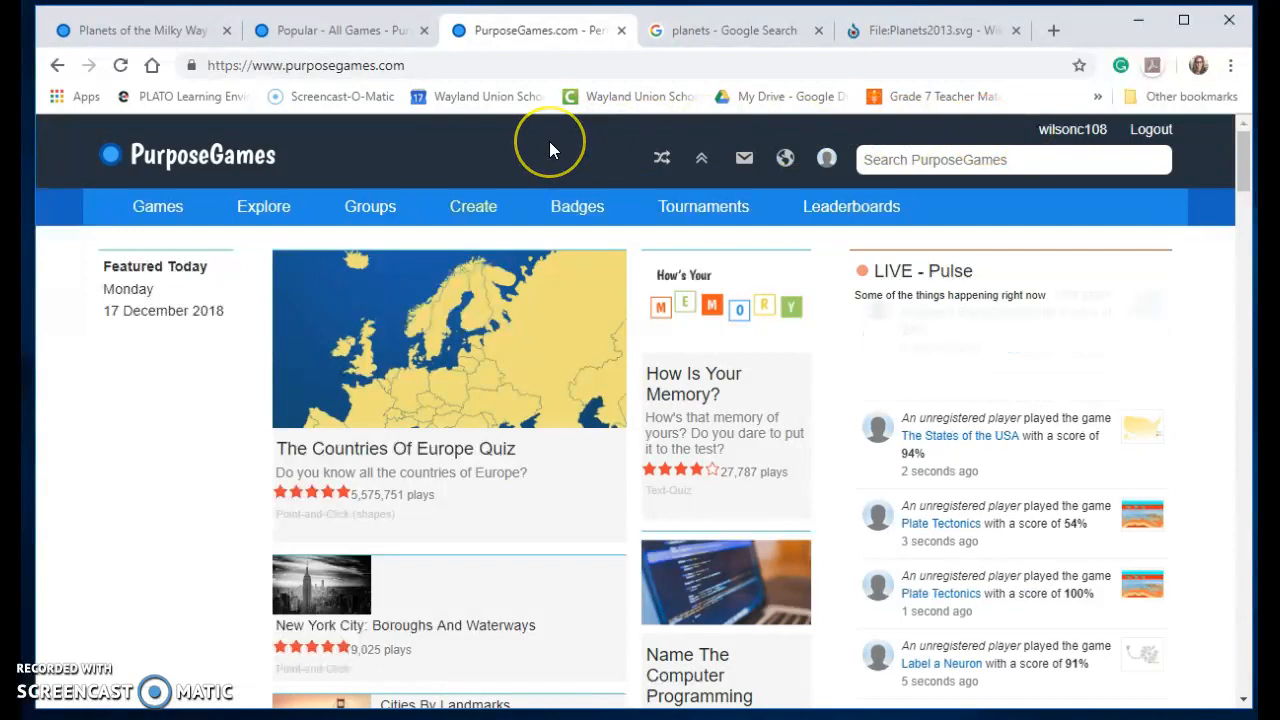